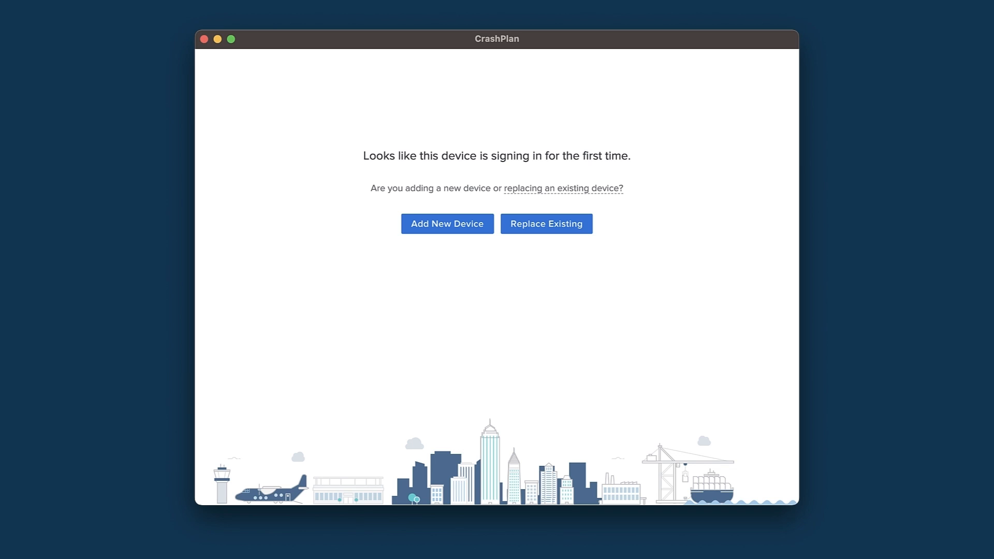
Choose Replace Existing on CrashPlan's first sign-in screen
left_click(546, 223)
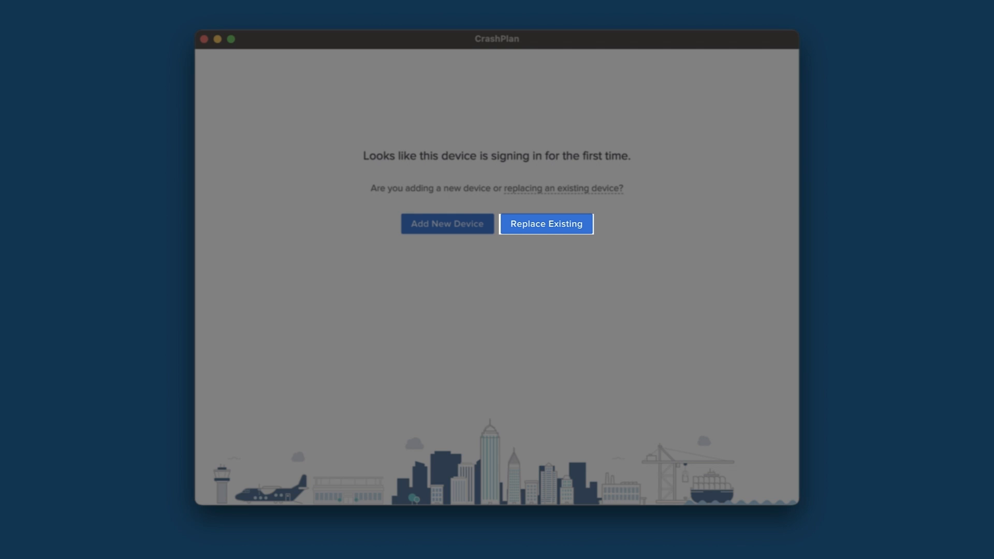
left_click(545, 223)
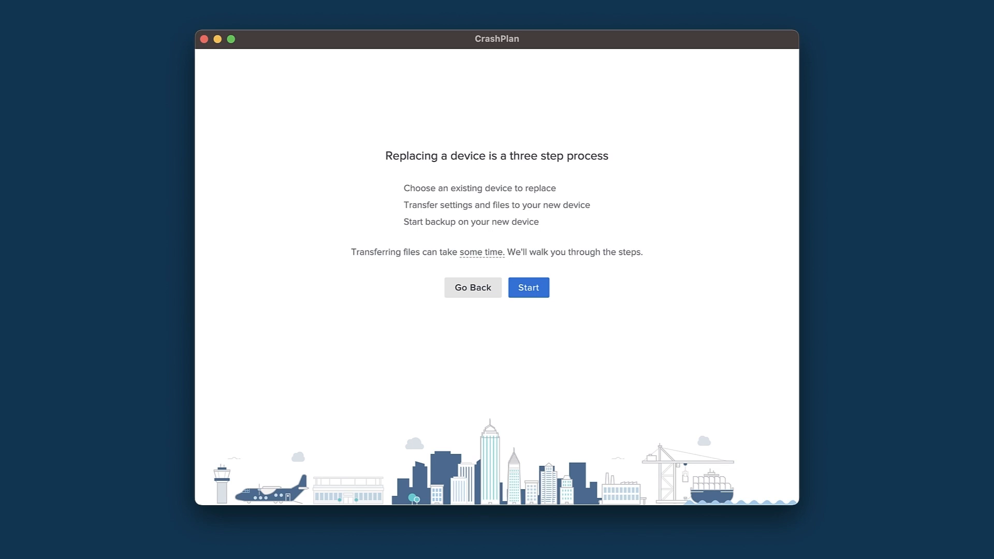
Start the three-step replacement to reach the existing device list
left_click(528, 287)
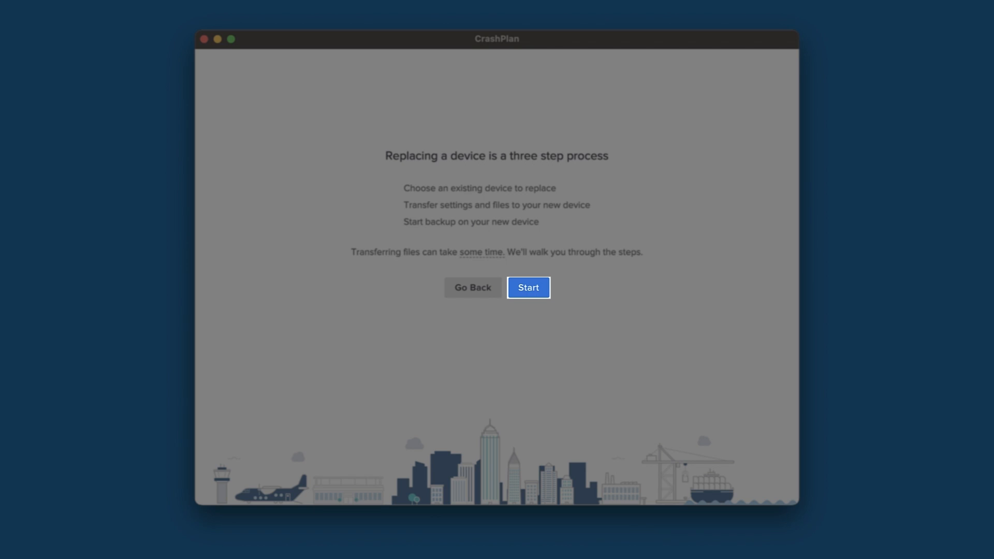
left_click(528, 287)
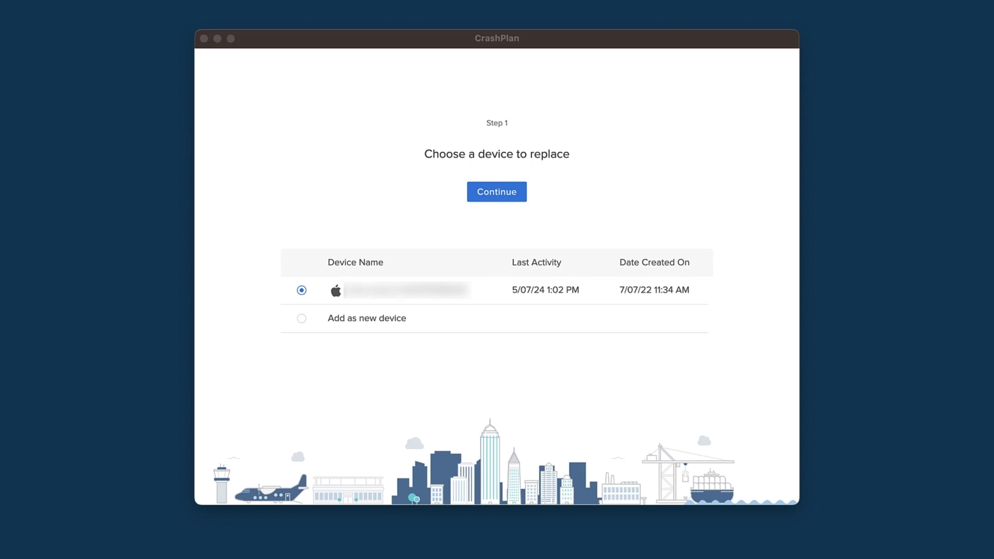
Select the old device's radio button and confirm it as the one replaced
left_click(497, 192)
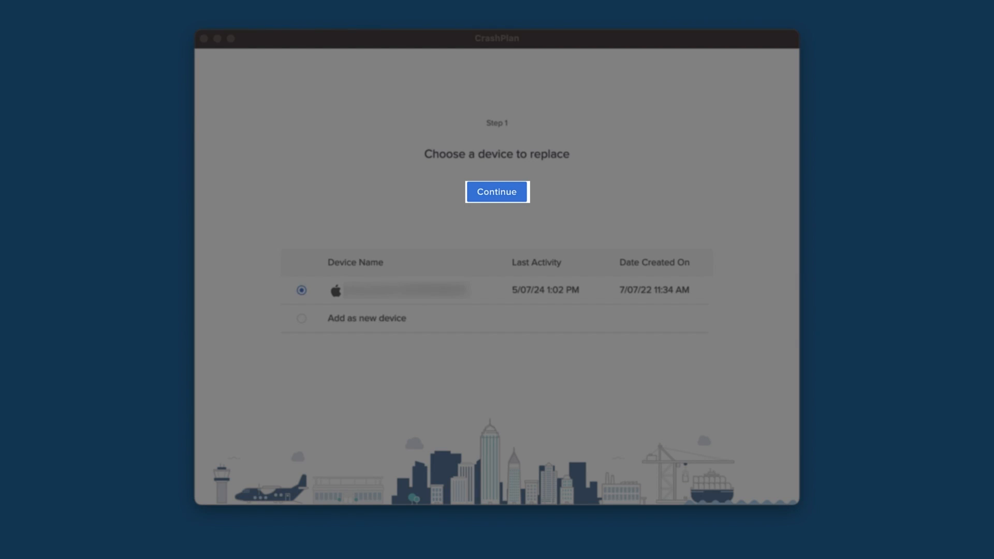
left_click(497, 191)
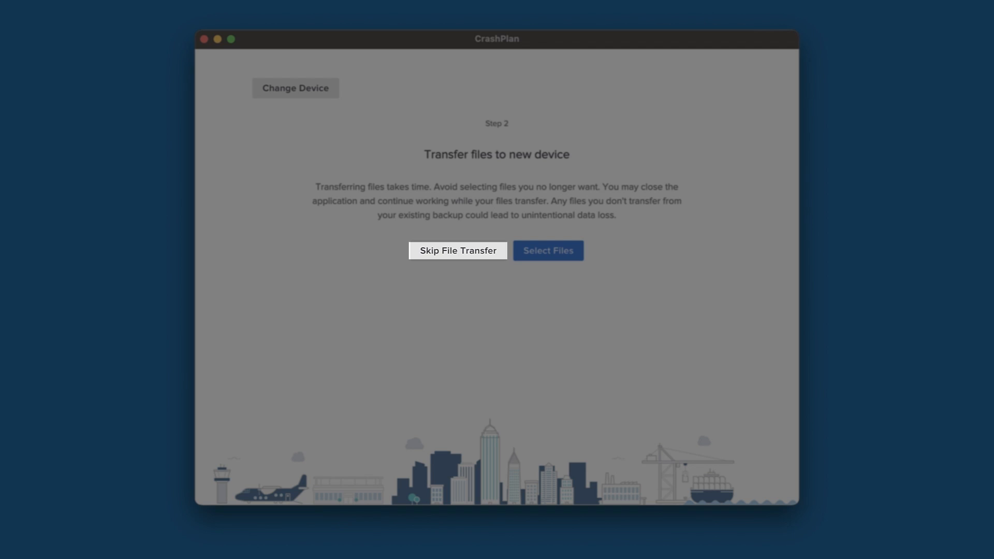
left_click(458, 251)
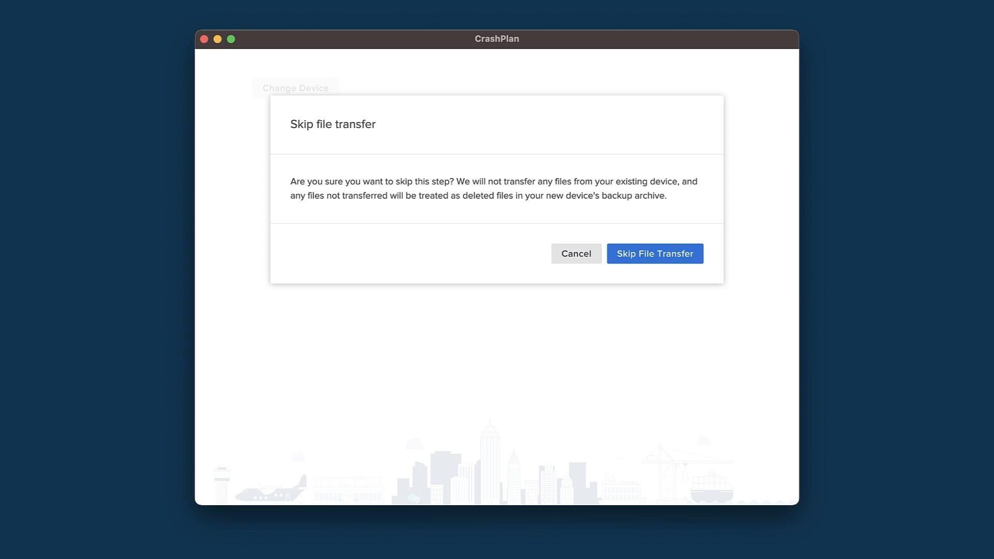
left_click(655, 254)
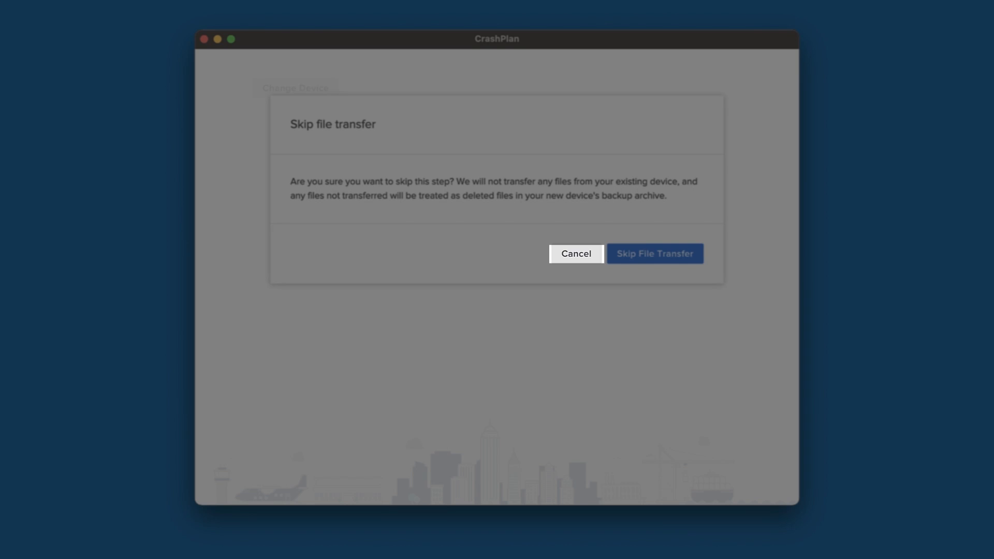
left_click(576, 254)
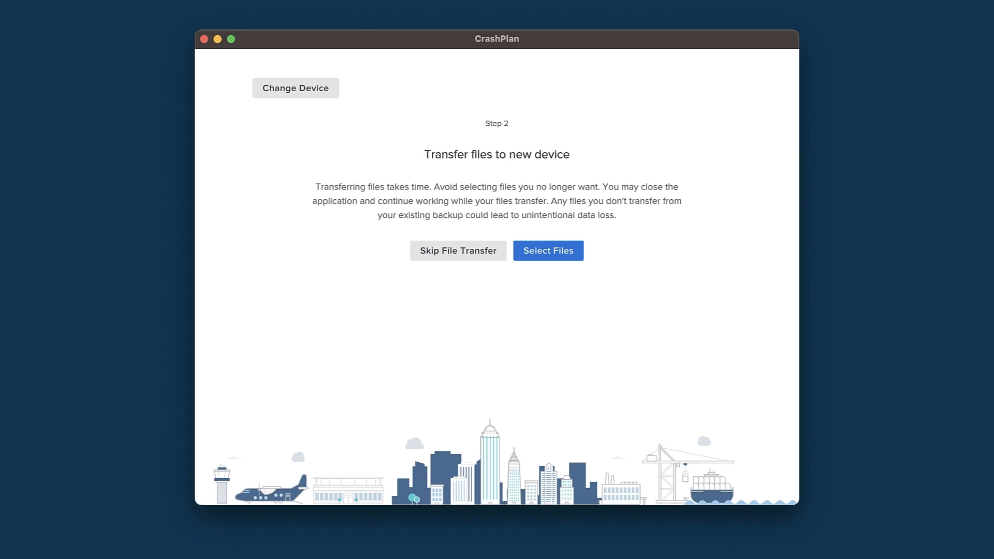
left_click(548, 250)
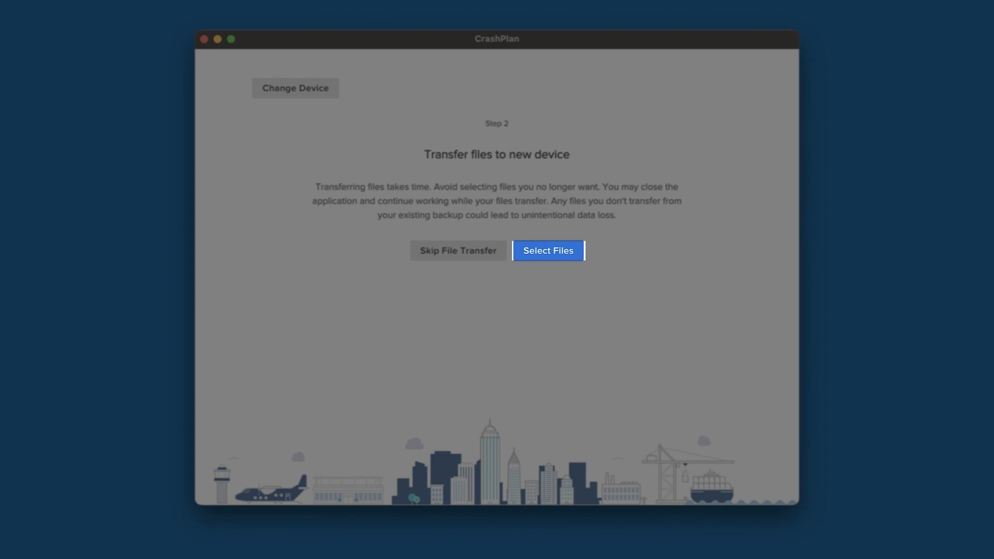
Open the file browser and mark the 8 KB Backup.csv for restore
left_click(548, 250)
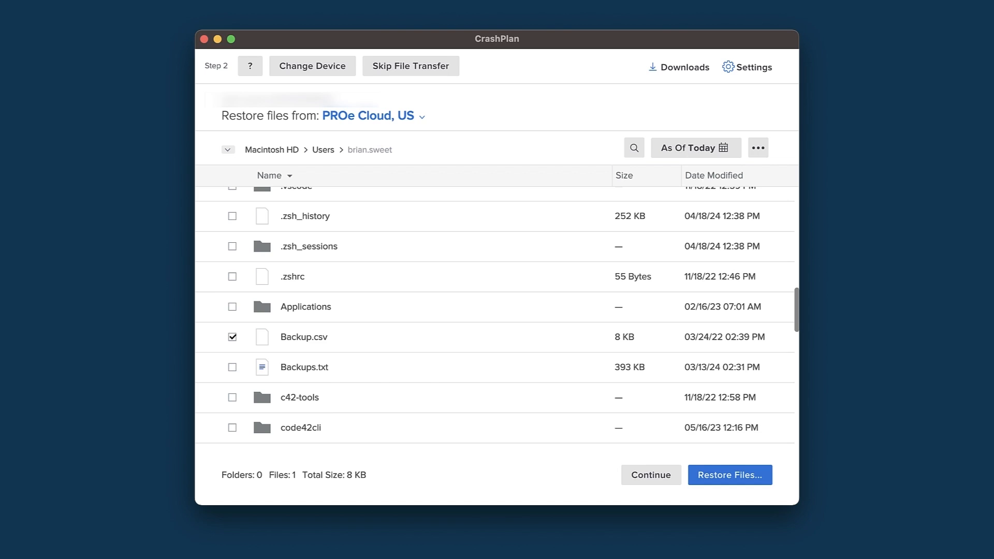
left_click(729, 474)
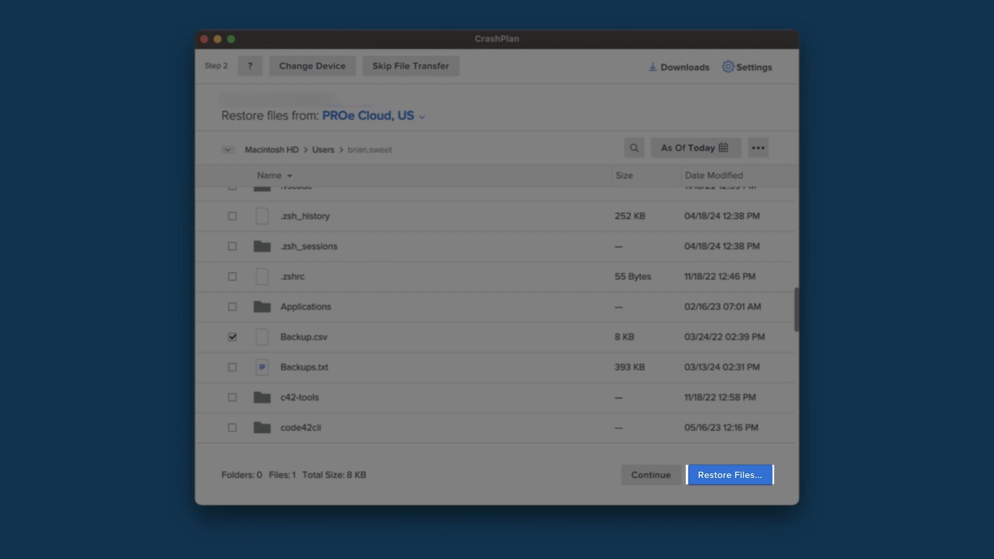
left_click(730, 475)
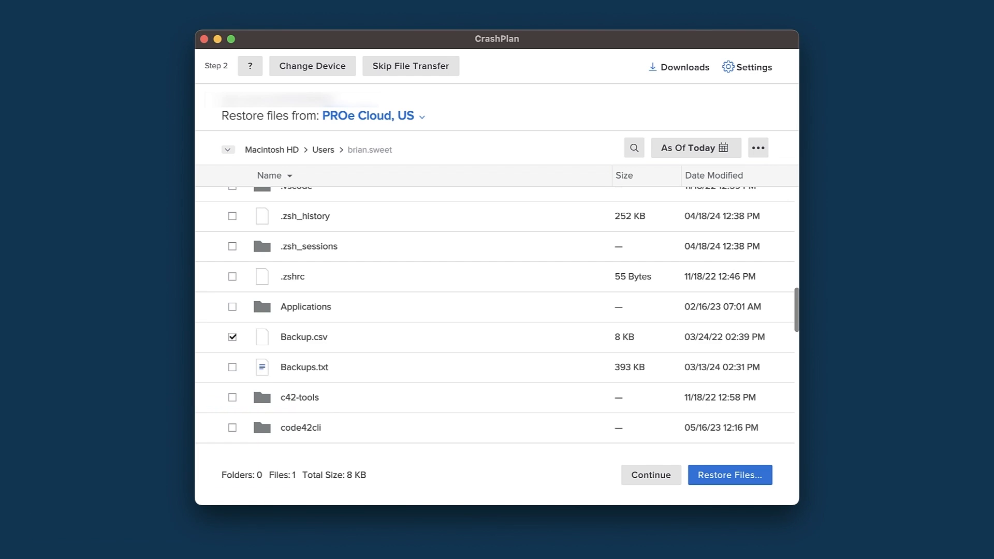
Restore Backup.csv with default rename and current-permissions options, then view transfer status
left_click(729, 475)
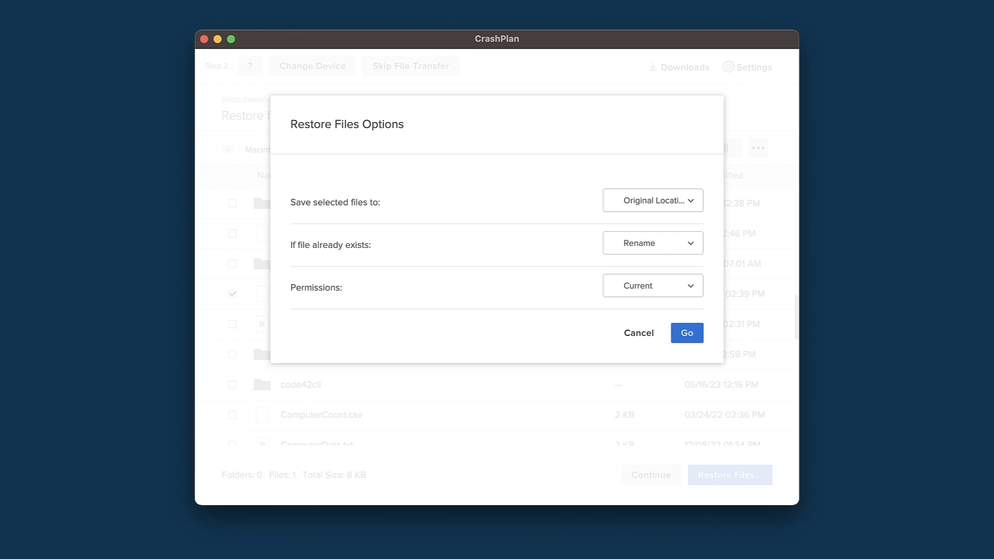
left_click(686, 333)
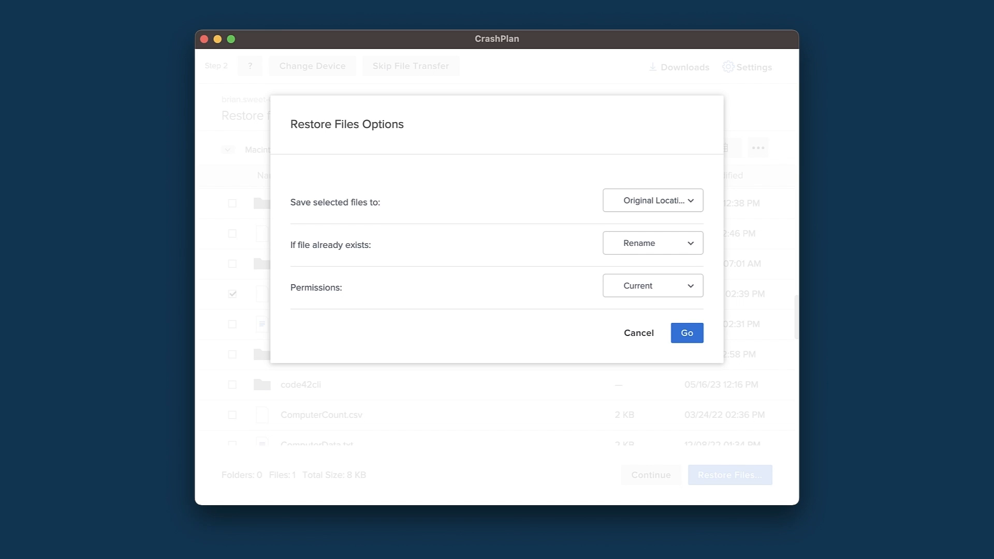
left_click(638, 332)
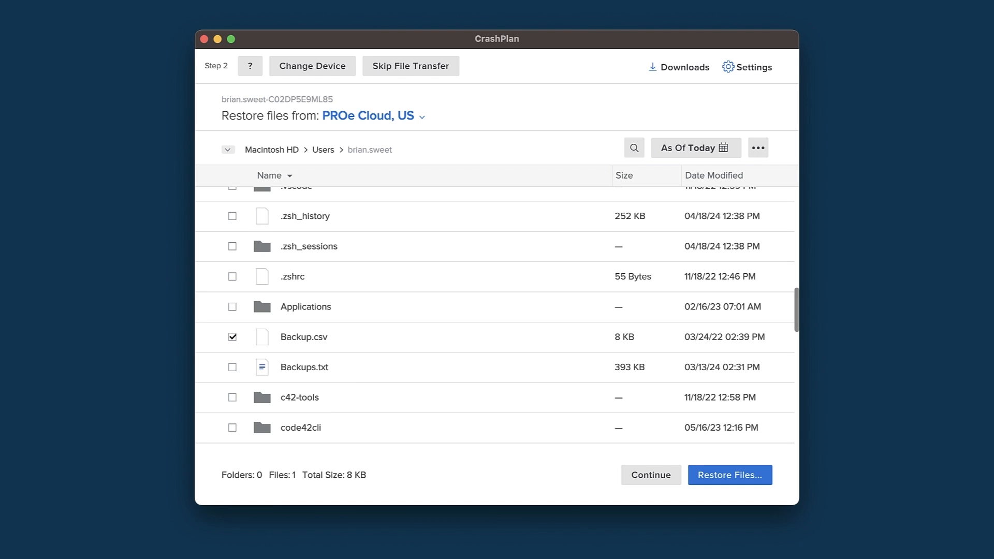
left_click(729, 475)
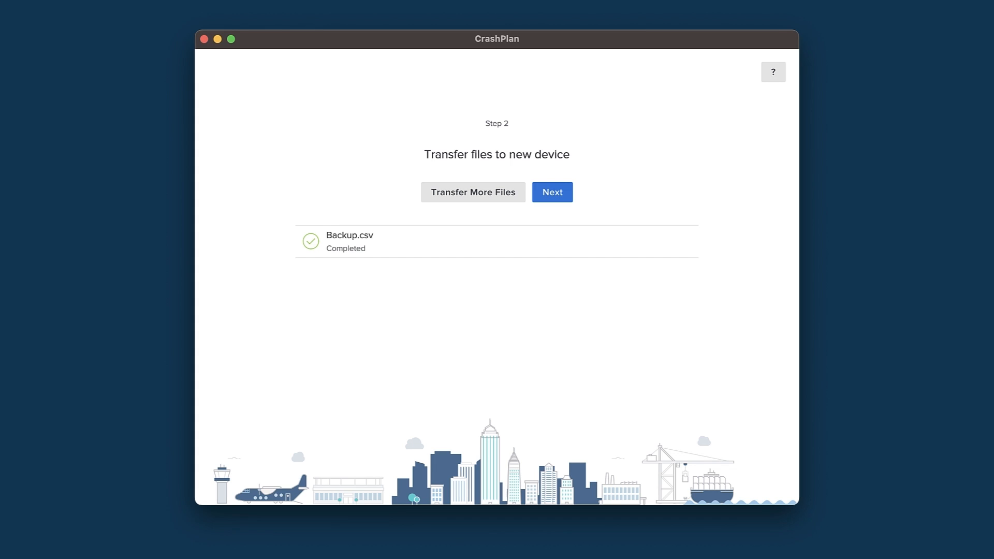
Proceed from the completed Backup.csv transfer to Step 3, Transfer settings
left_click(472, 192)
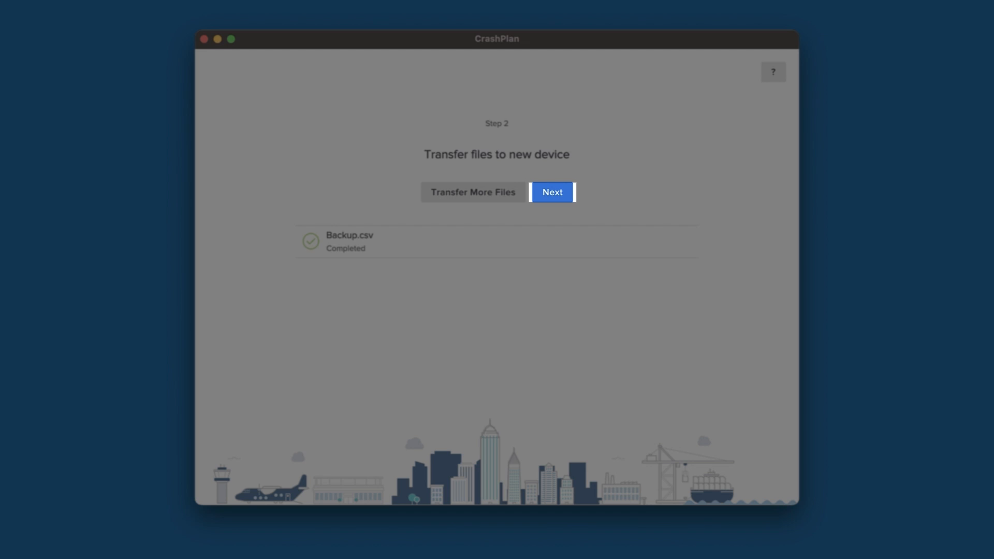
left_click(551, 192)
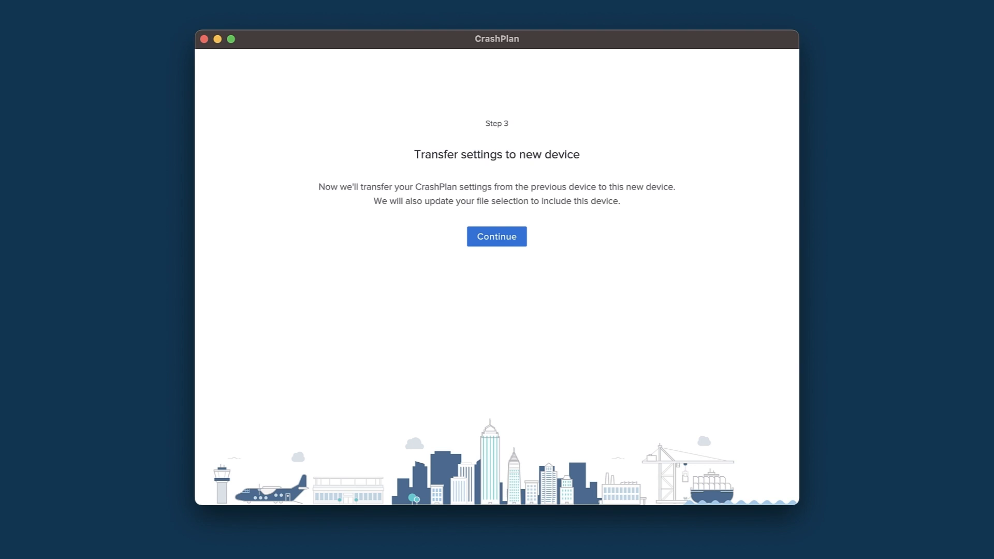
Transfer the old device's settings and finish at 'Your device is ready!'
left_click(497, 236)
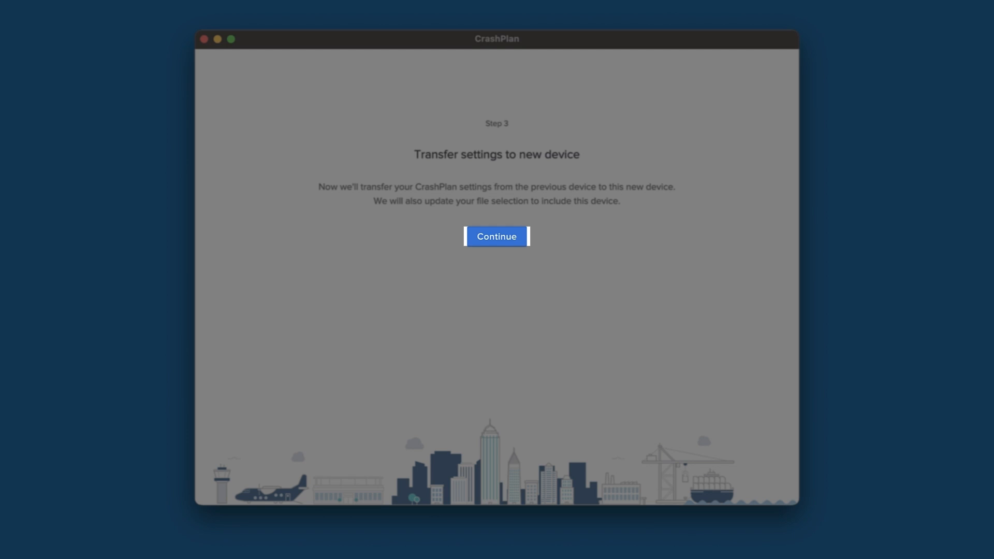
left_click(496, 236)
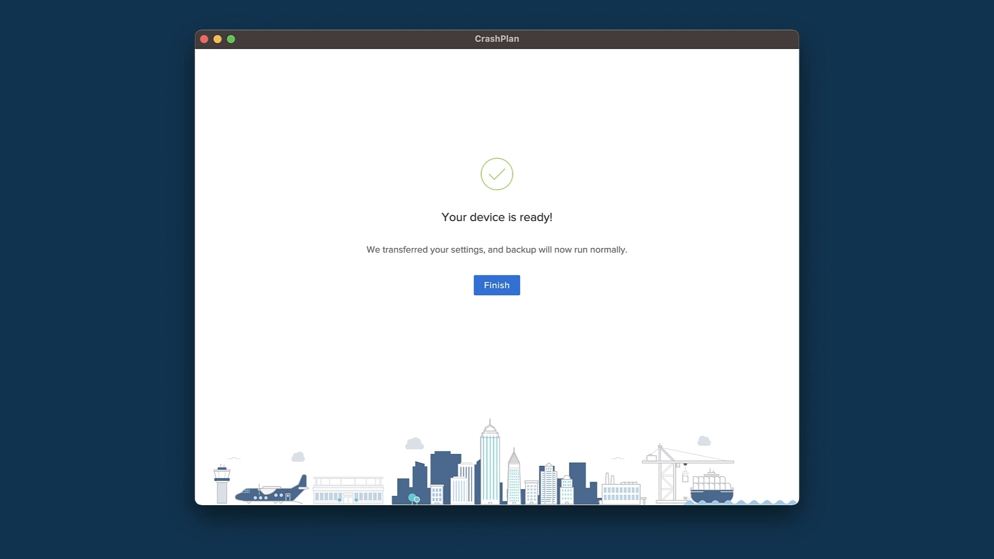
left_click(496, 285)
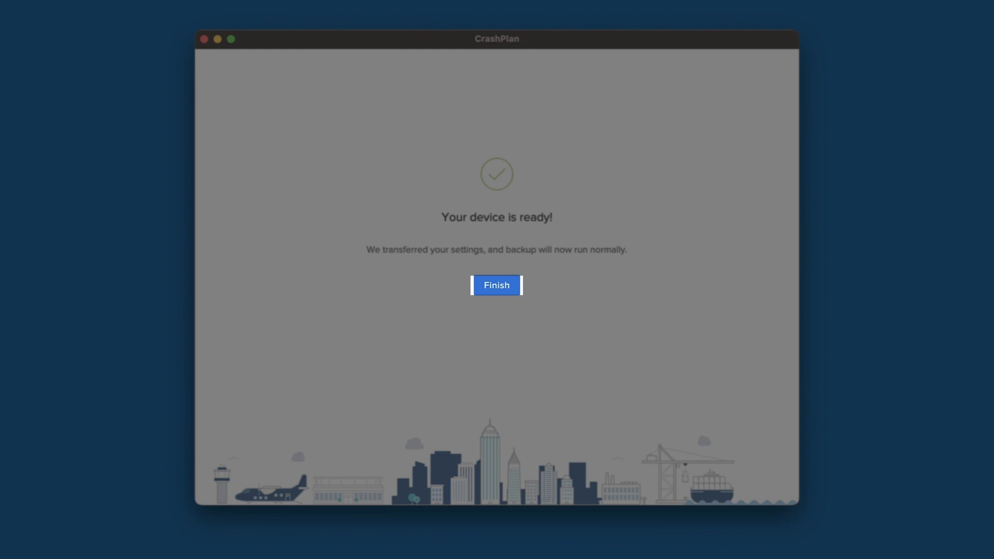